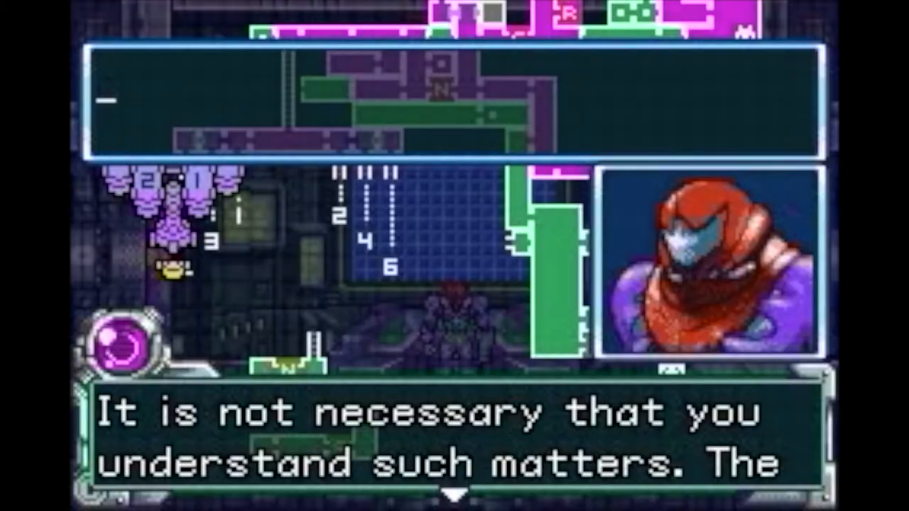
{"action": "key", "text": "enter"}
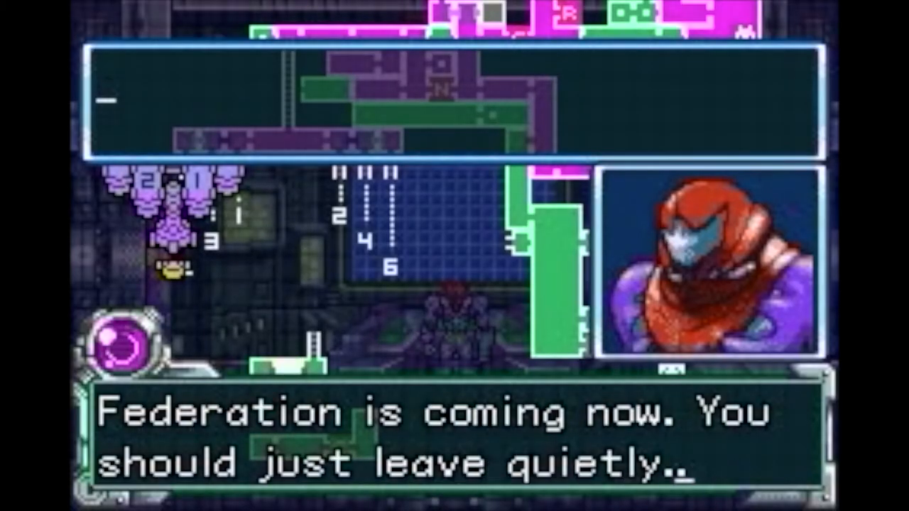